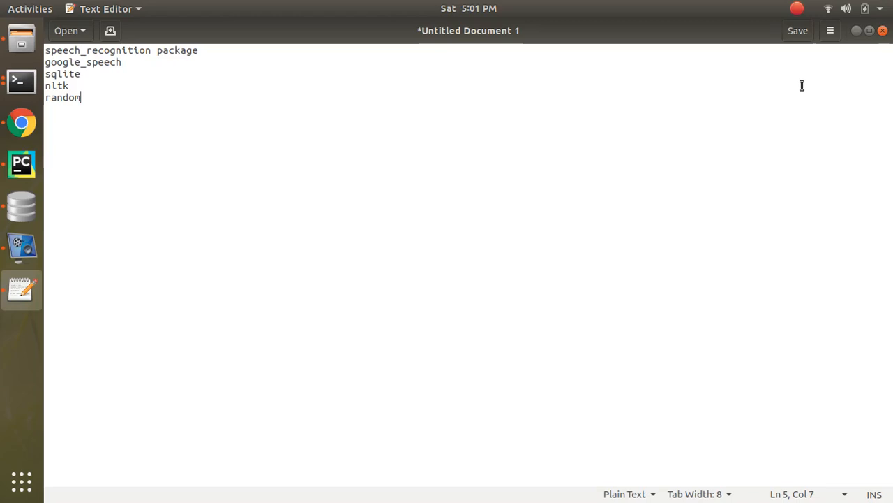
Insert a new 'Sqlite DB browser' line between sqlite and nltk in the package list.
{"action": "left_click", "coordinate": [81, 50]}
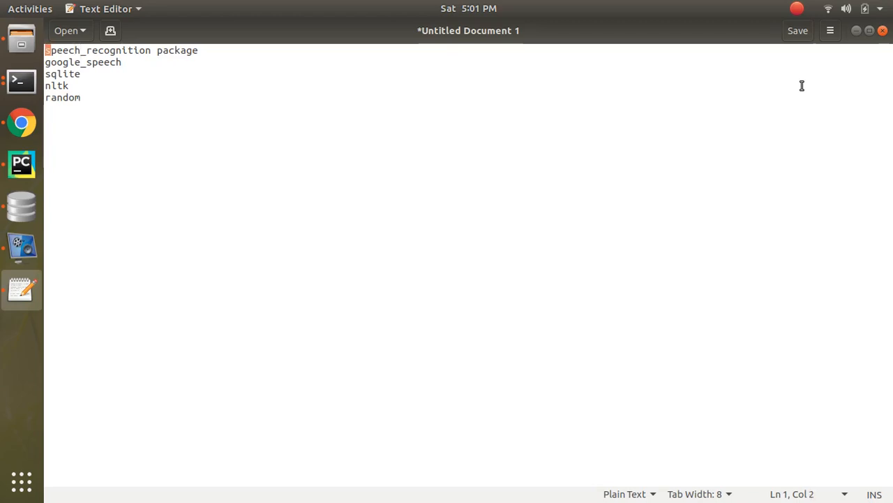
{"action": "double_click", "coordinate": [98, 49]}
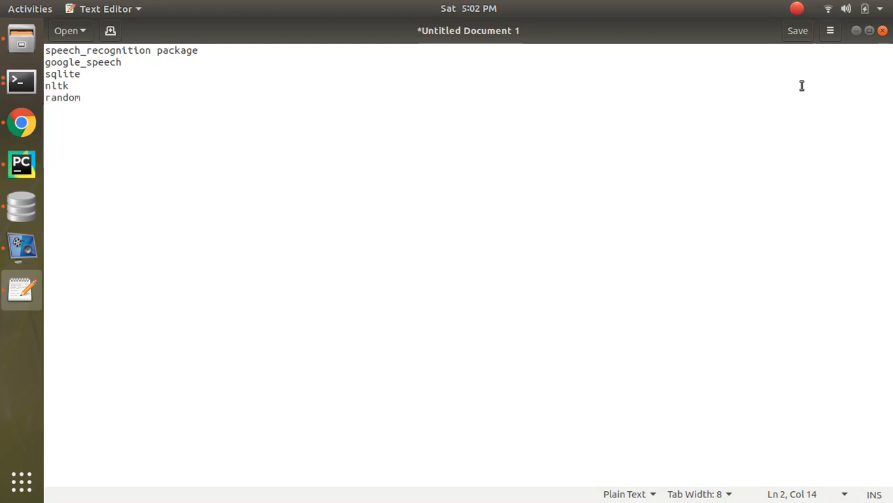
{"action": "left_click", "coordinate": [122, 62]}
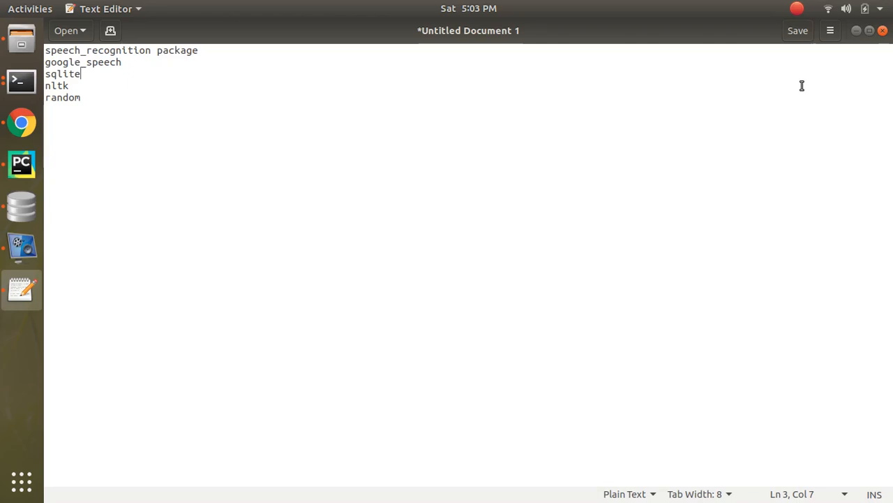
{"action": "type", "text": "S"}
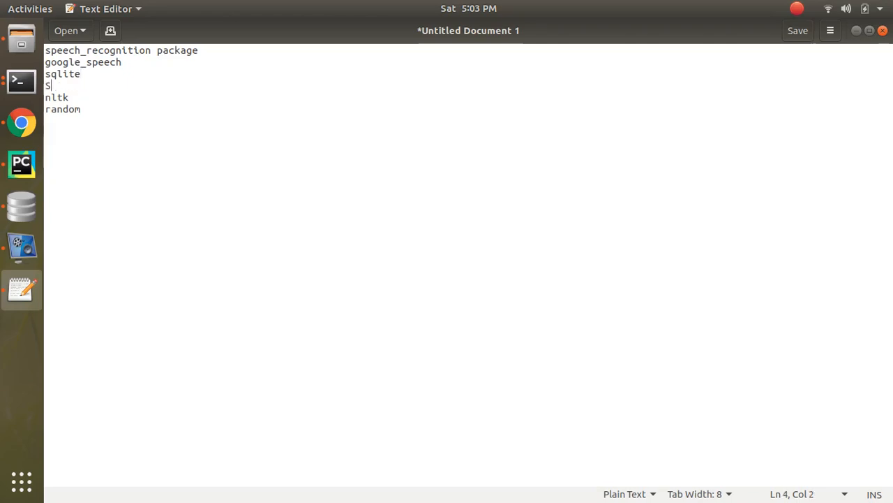
{"action": "type", "text": "qlite DB browse"}
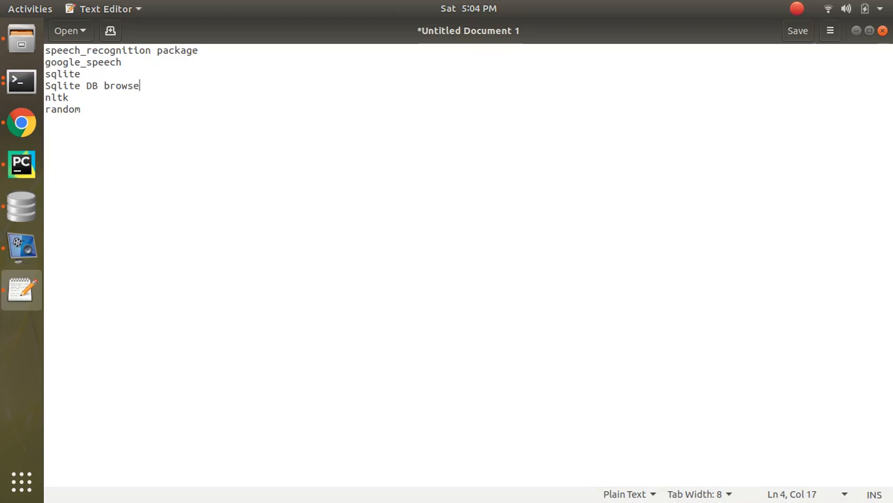
{"action": "type", "text": "r"}
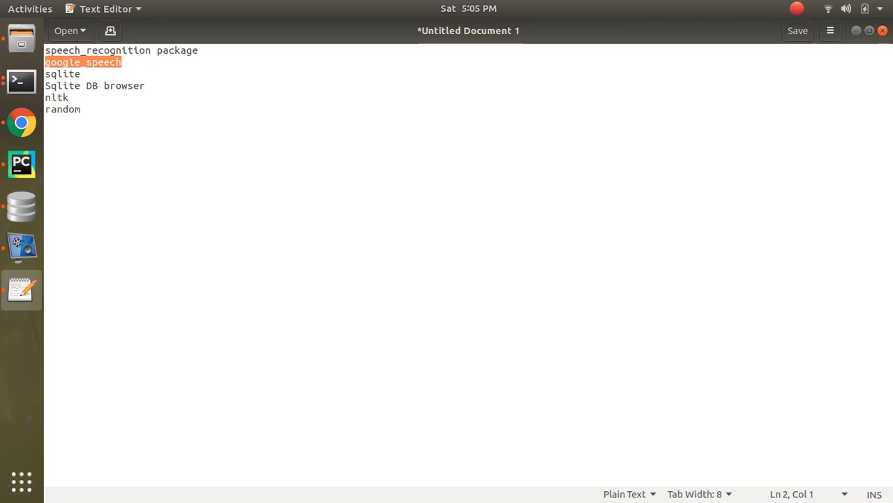
Review the remaining package lines and switch to the empty DB Browser for SQLite window.
{"action": "left_click", "coordinate": [80, 109]}
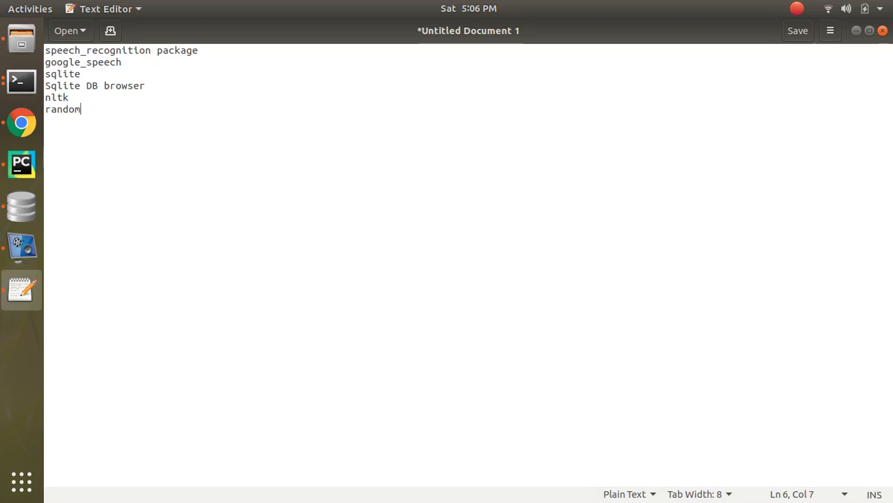
{"action": "double_click", "coordinate": [62, 109]}
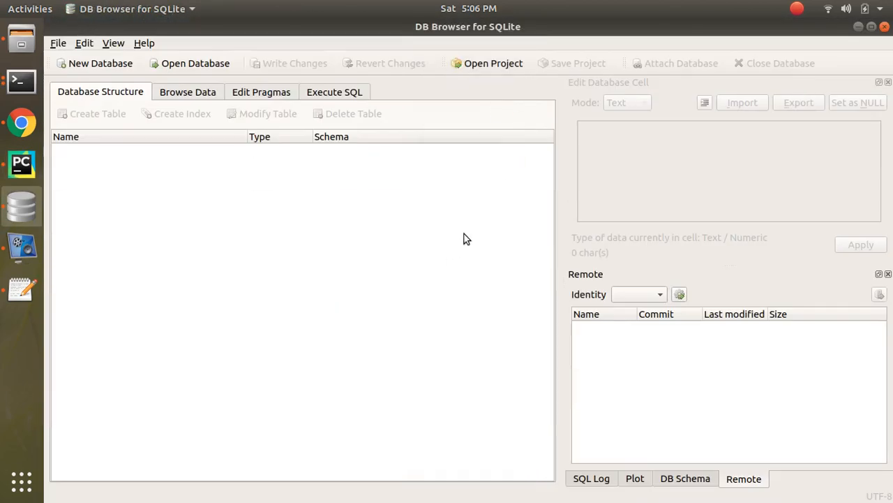
{"action": "mouse_move", "coordinate": [272, 264]}
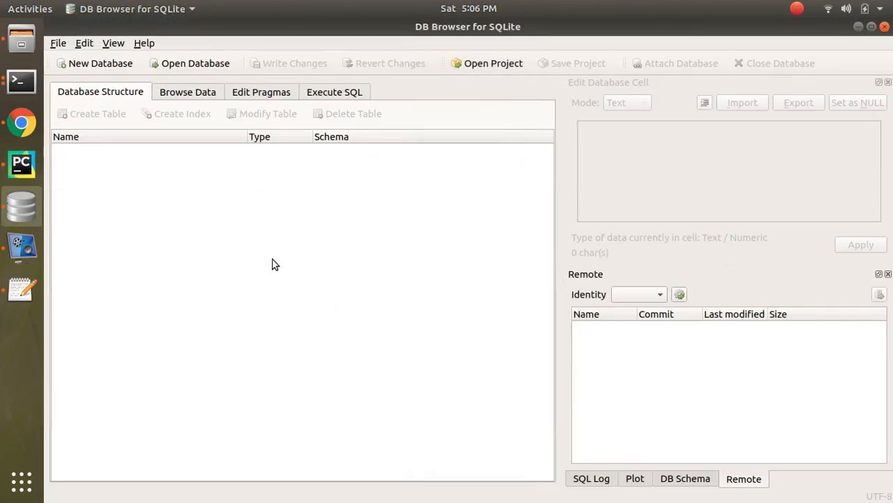
Open test.db from Documents > Gitdir > Shyna_speech in the Browse Data view.
{"action": "left_click", "coordinate": [187, 91]}
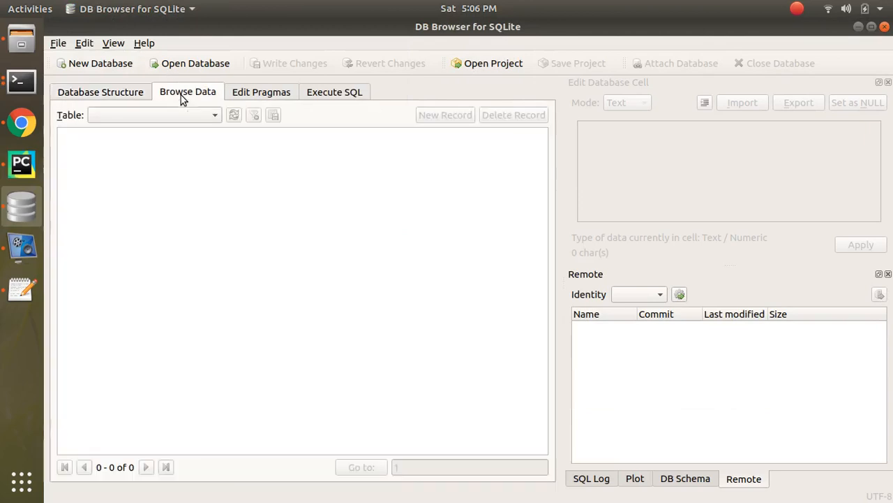
{"action": "mouse_move", "coordinate": [194, 63]}
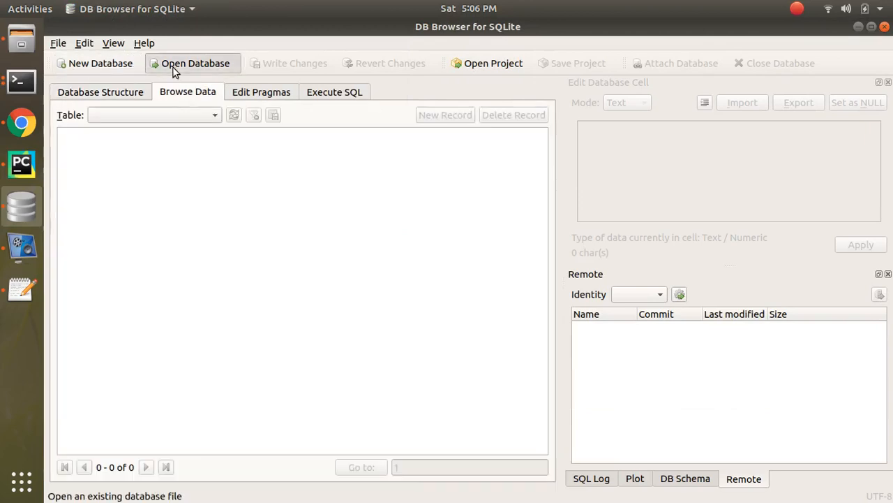
{"action": "left_click", "coordinate": [196, 62]}
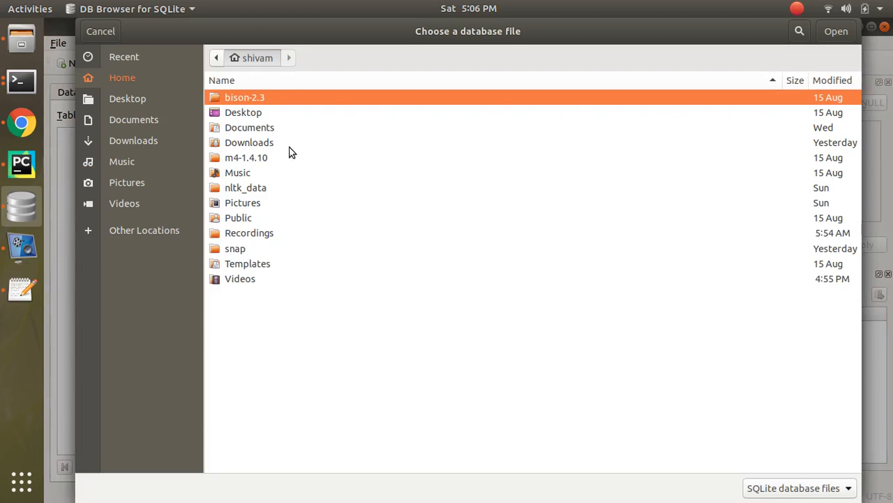
{"action": "mouse_move", "coordinate": [264, 203]}
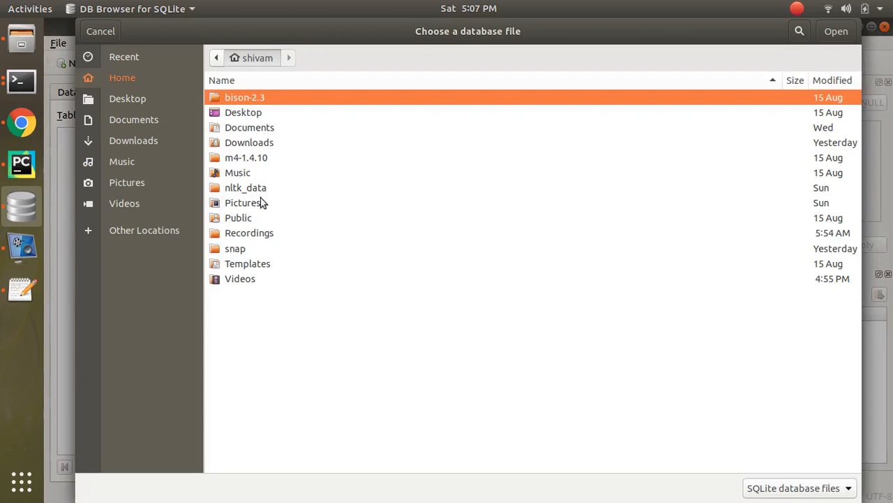
{"action": "mouse_move", "coordinate": [256, 147]}
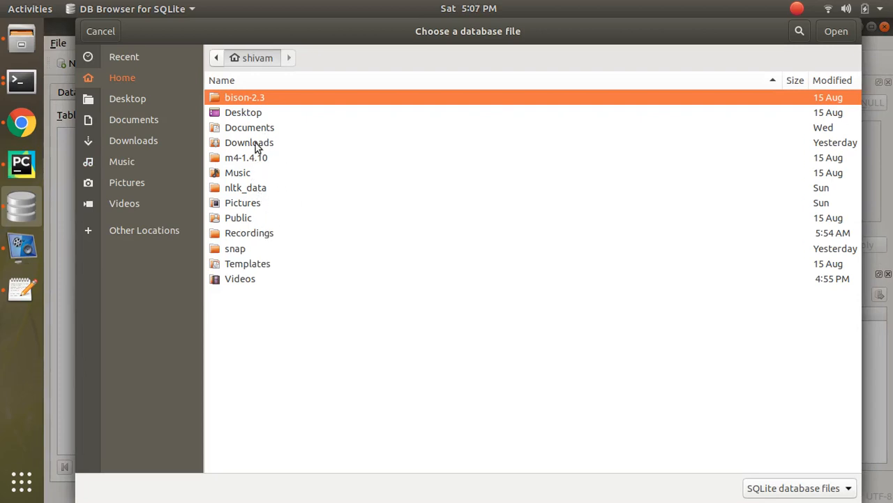
{"action": "double_click", "coordinate": [249, 127]}
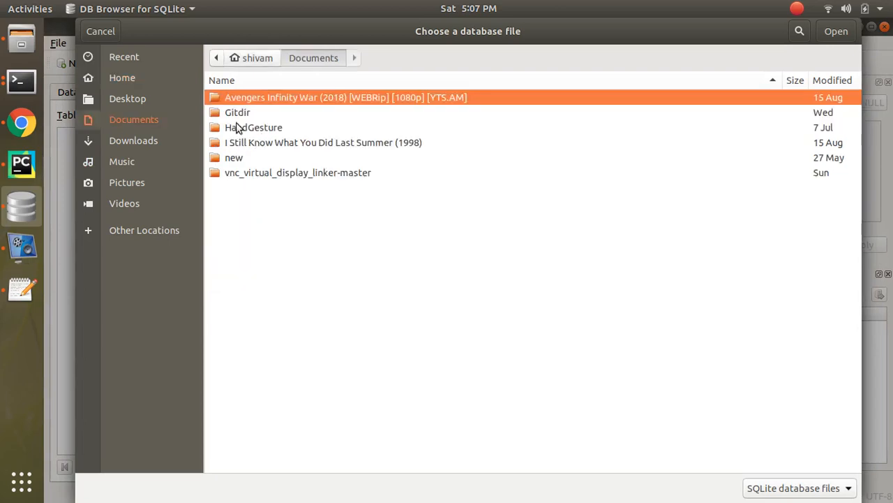
{"action": "double_click", "coordinate": [253, 127]}
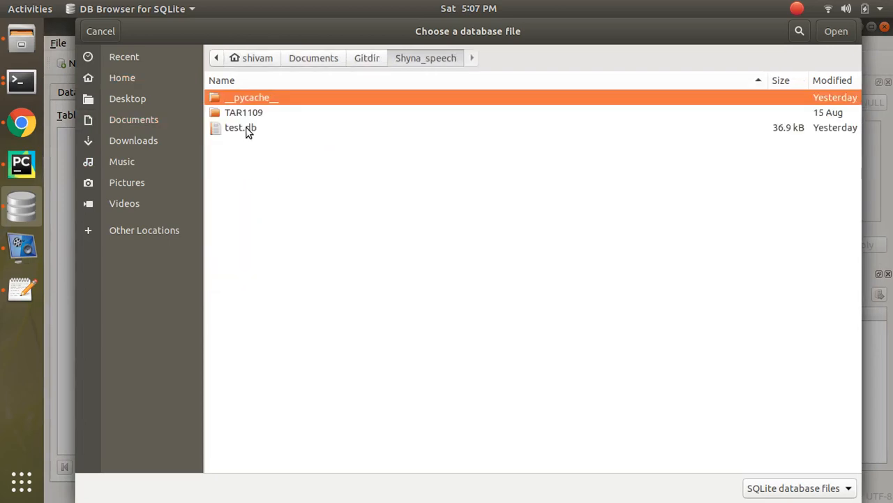
{"action": "left_click", "coordinate": [240, 127]}
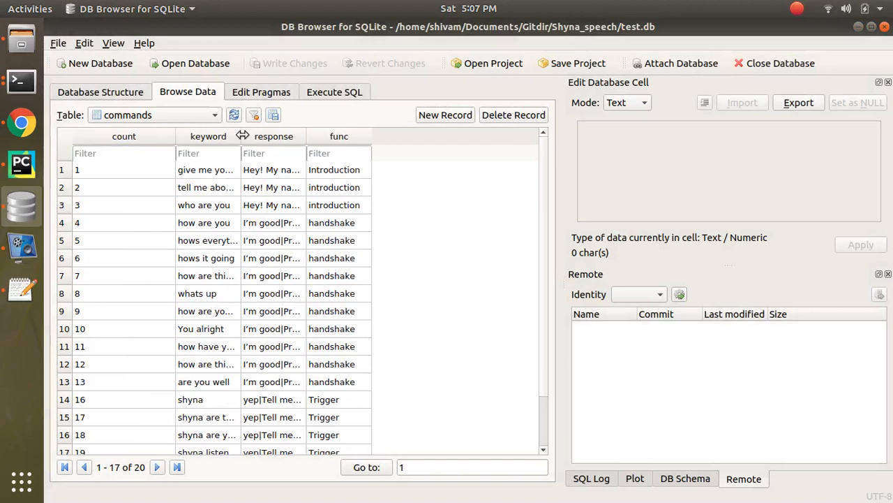
{"action": "left_click", "coordinate": [317, 136]}
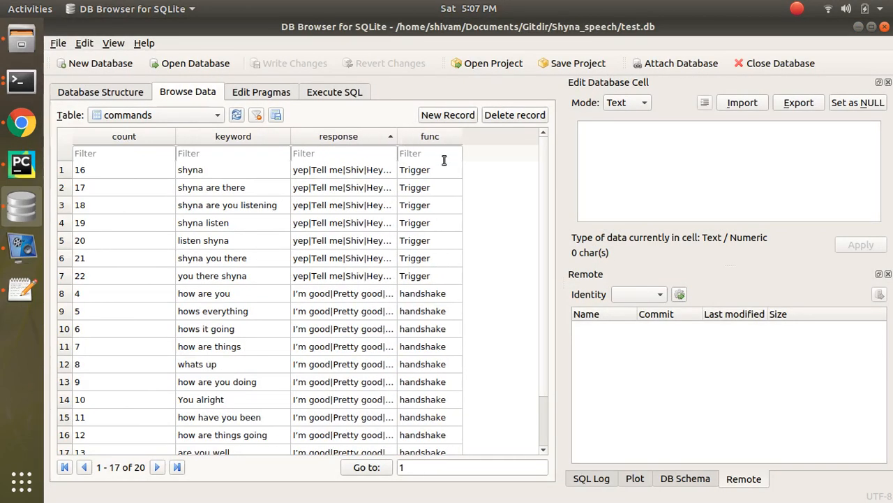
{"action": "left_click", "coordinate": [414, 222]}
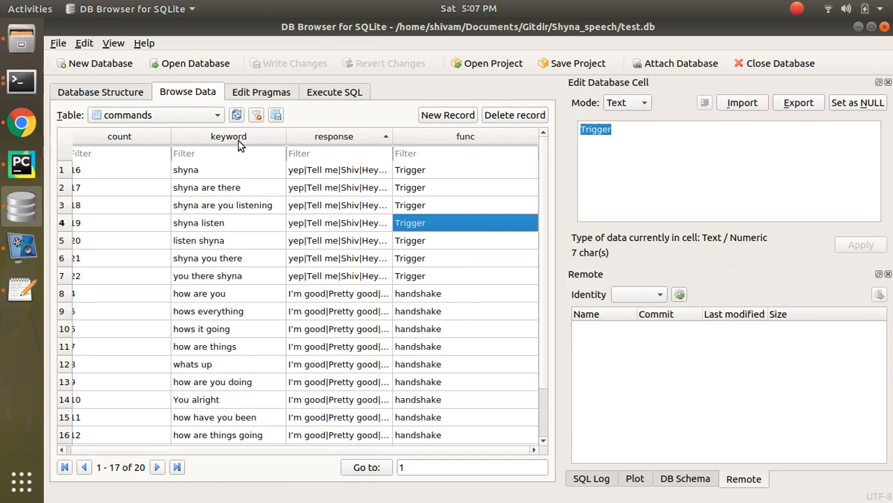
{"action": "mouse_move", "coordinate": [157, 364]}
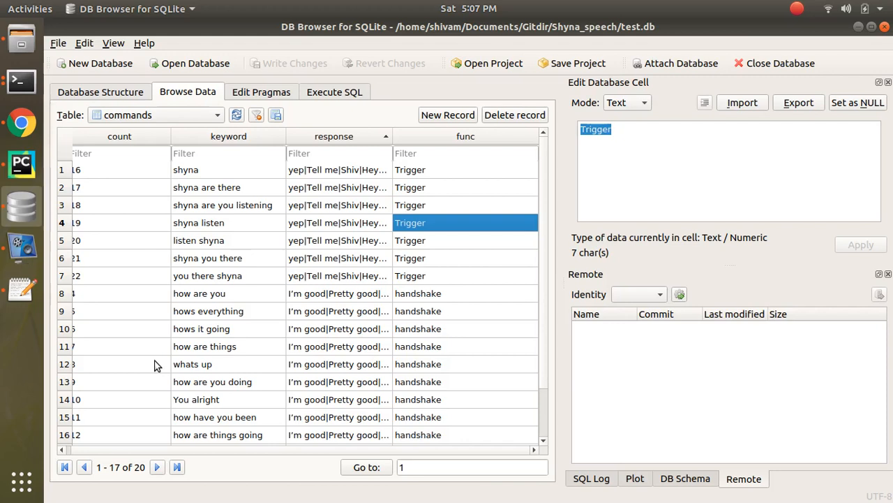
{"action": "left_click", "coordinate": [186, 170]}
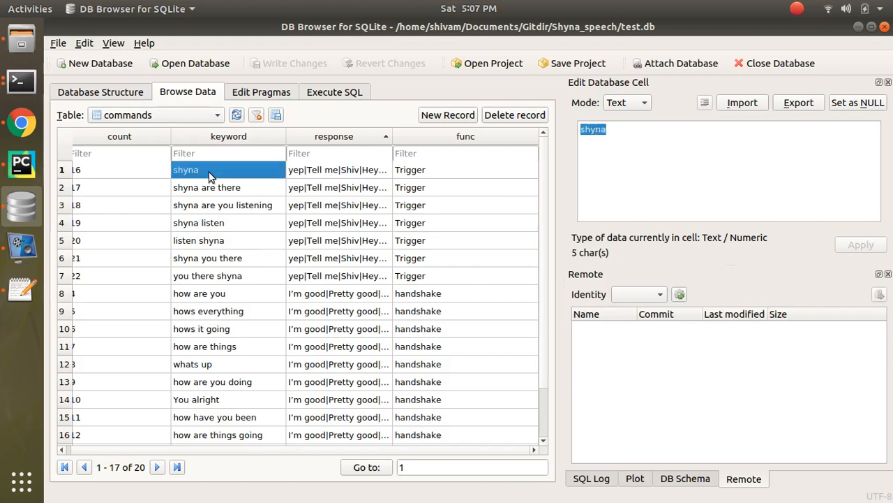
{"action": "mouse_move", "coordinate": [246, 201]}
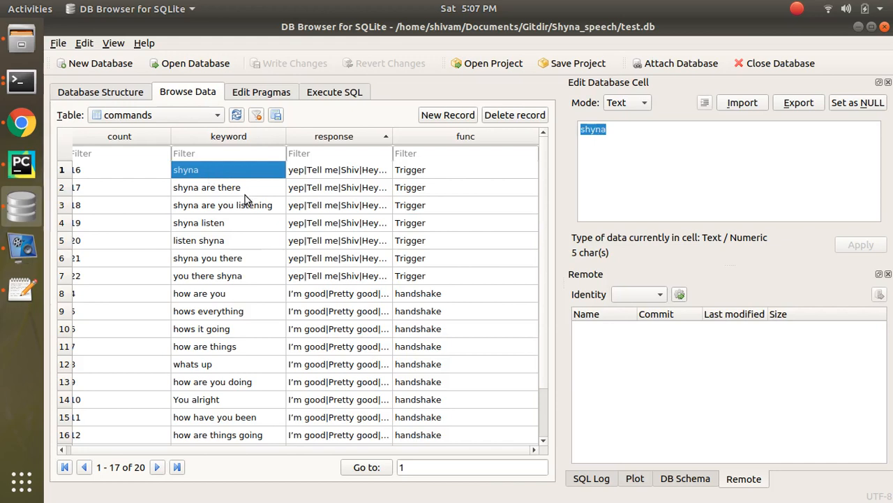
{"action": "mouse_move", "coordinate": [233, 349]}
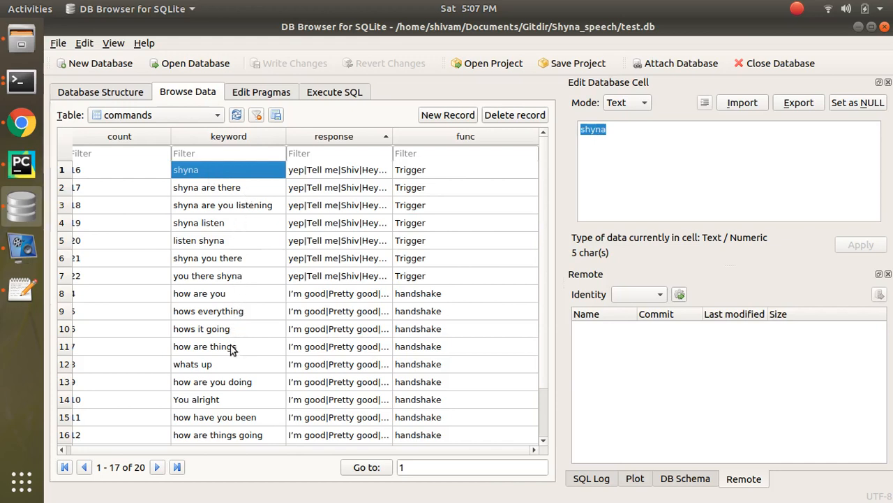
{"action": "left_click", "coordinate": [217, 434]}
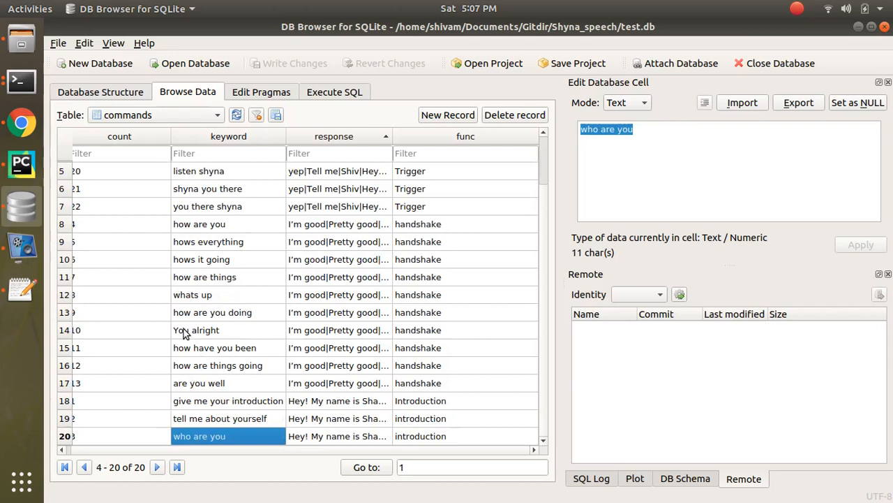
{"action": "left_click", "coordinate": [196, 329]}
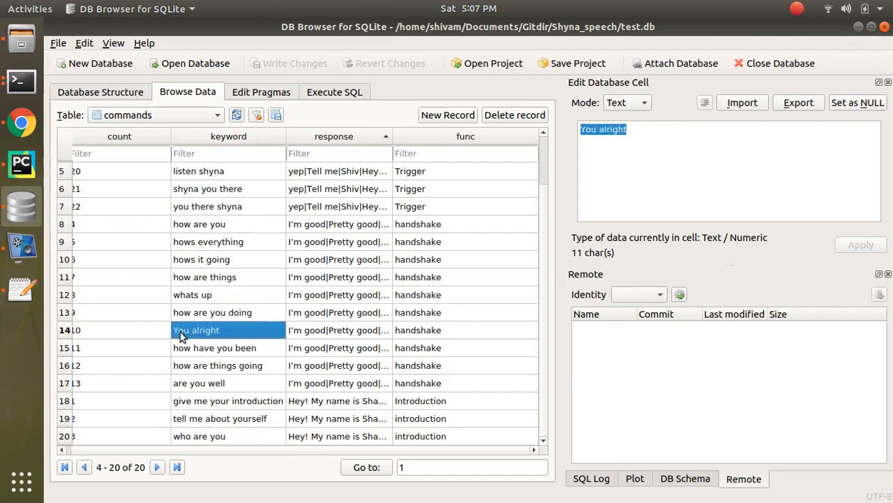
{"action": "mouse_move", "coordinate": [192, 410]}
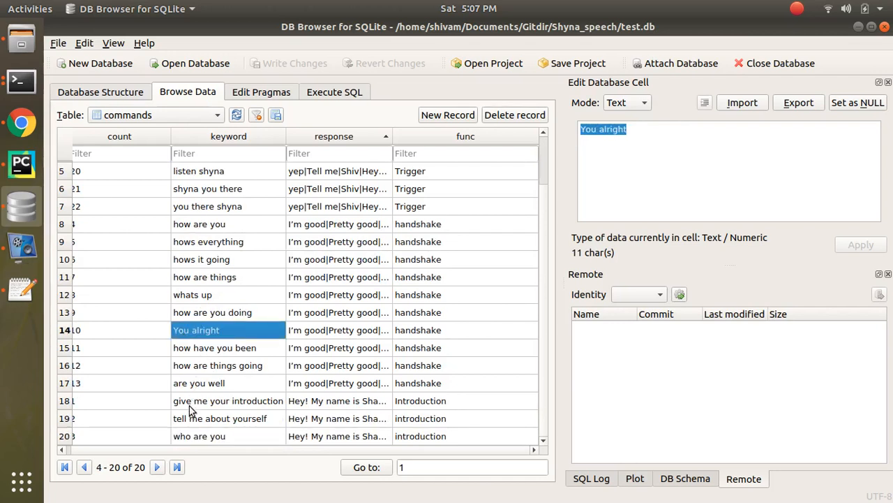
{"action": "mouse_move", "coordinate": [218, 340]}
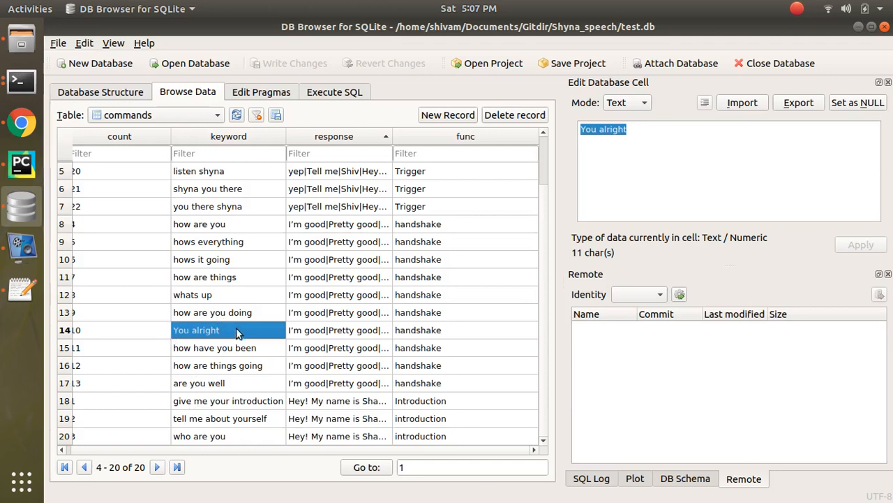
{"action": "mouse_move", "coordinate": [216, 273]}
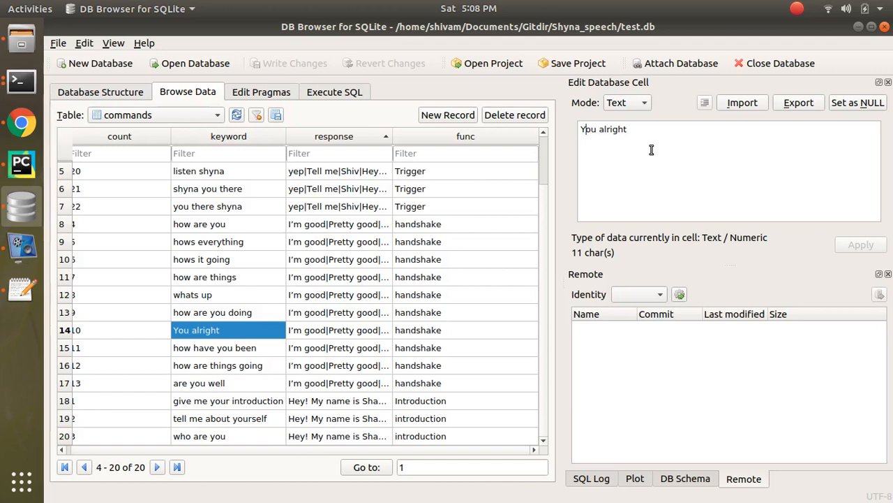
{"action": "type", "text": "You alright"}
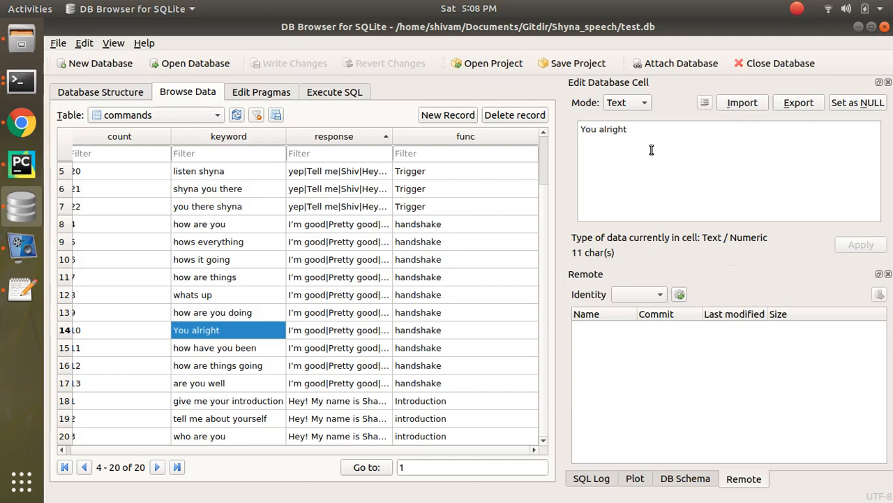
{"action": "left_click", "coordinate": [208, 241]}
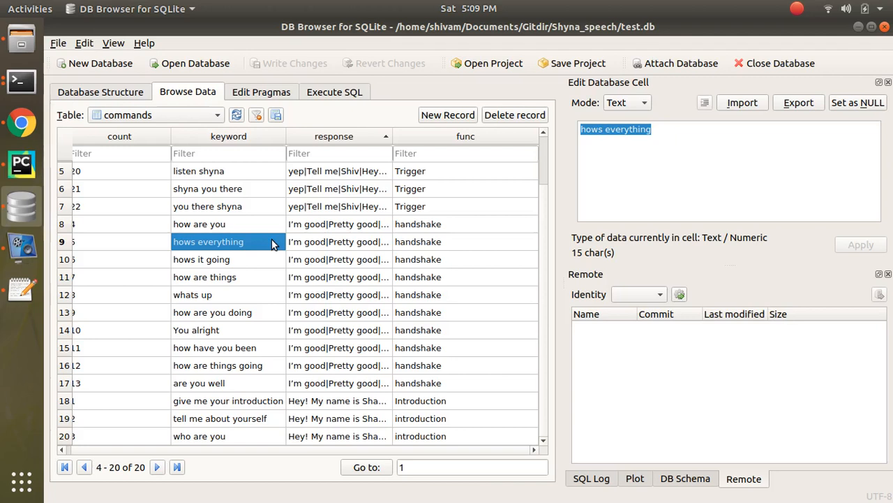
Select the 'hows it going' response cell to read its full replies.
{"action": "left_click", "coordinate": [338, 259]}
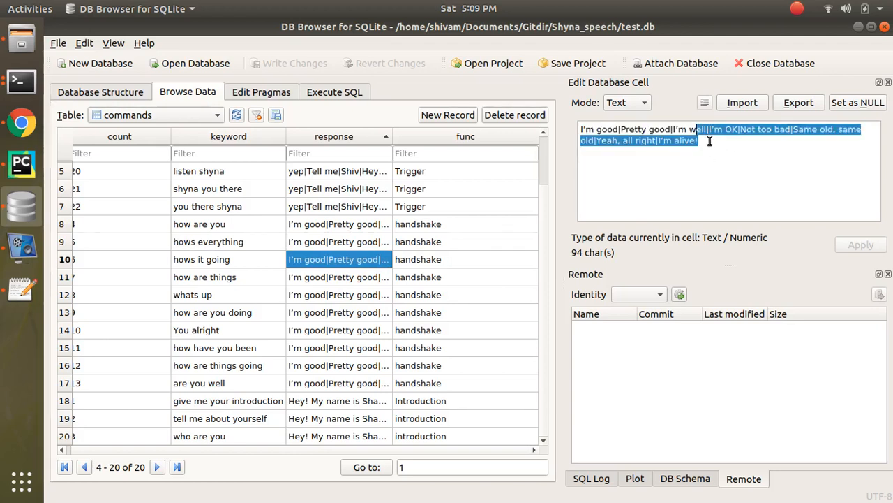
{"action": "key", "text": "ctrl+a"}
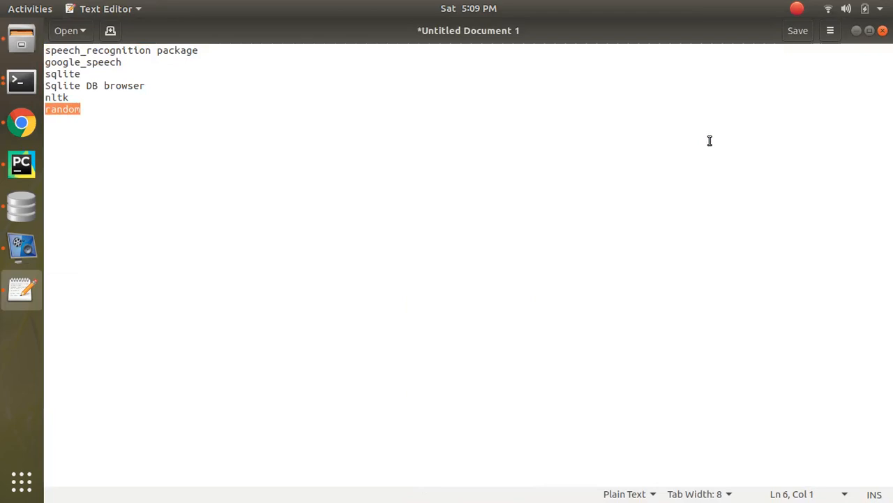
Scroll through the sqlitebrowser.org homepage in Chrome, then return to the gedit package list.
{"action": "left_click", "coordinate": [21, 123]}
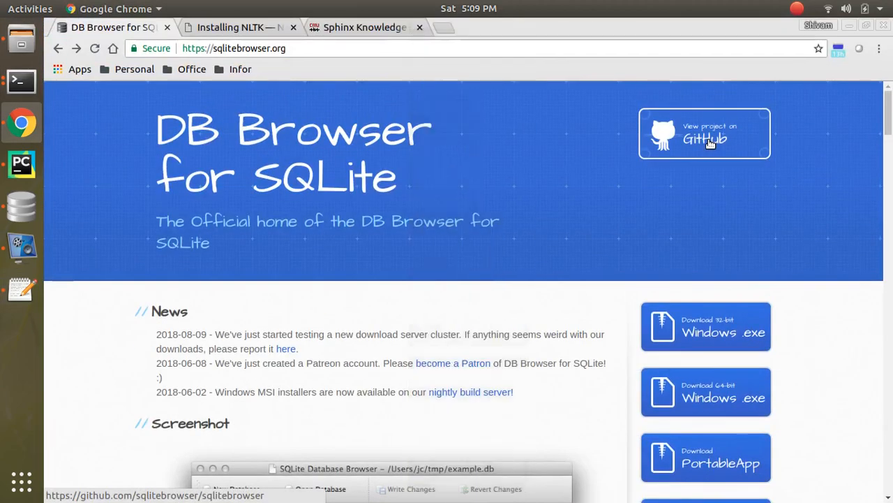
{"action": "scroll", "scroll_direction": "down", "scroll_amount": 3}
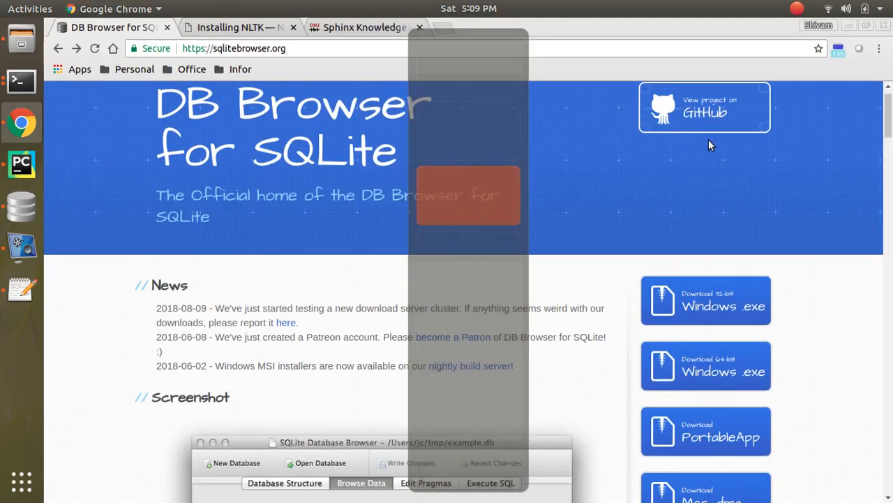
{"action": "left_click", "coordinate": [238, 28]}
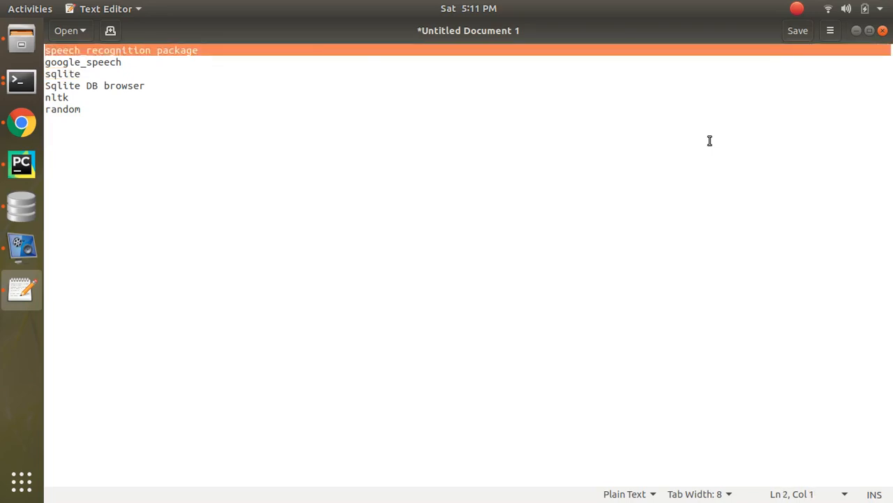
{"action": "key", "text": "Down"}
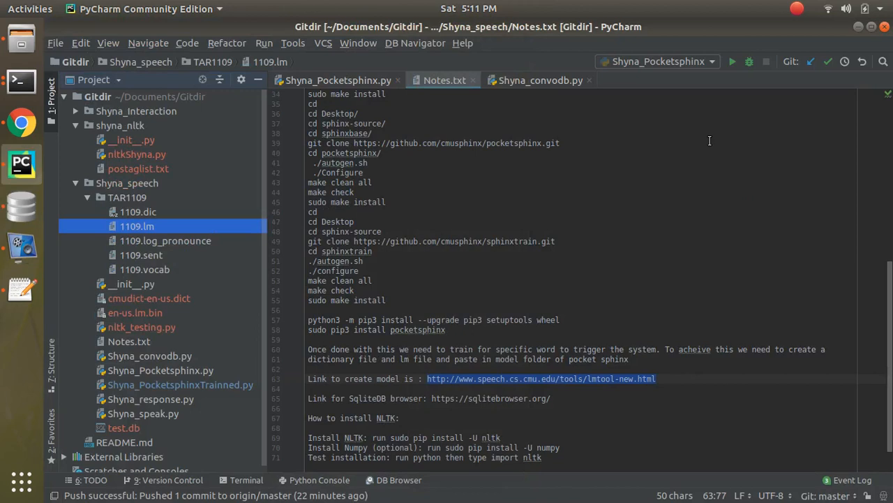
{"action": "mouse_move", "coordinate": [272, 190]}
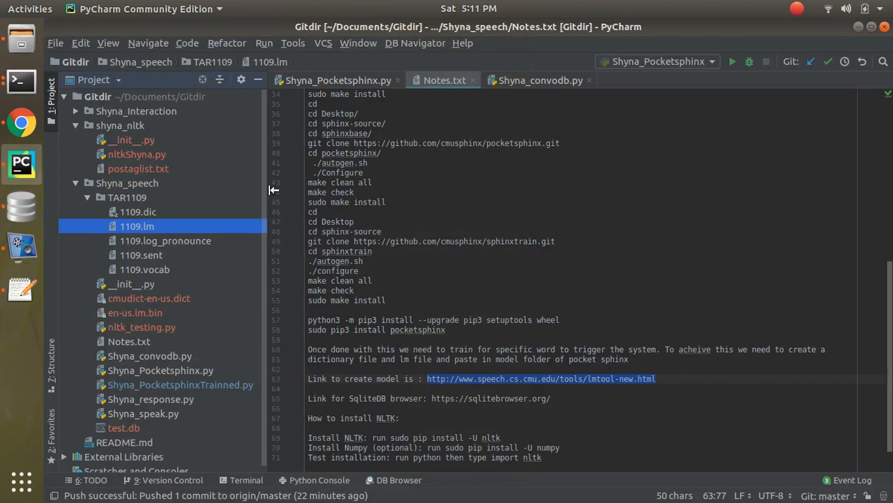
{"action": "mouse_move", "coordinate": [556, 240]}
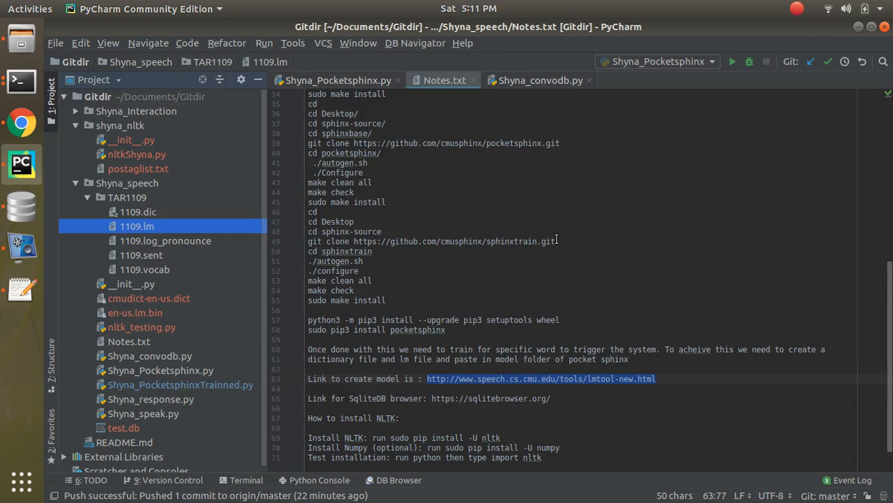
{"action": "mouse_move", "coordinate": [777, 72]}
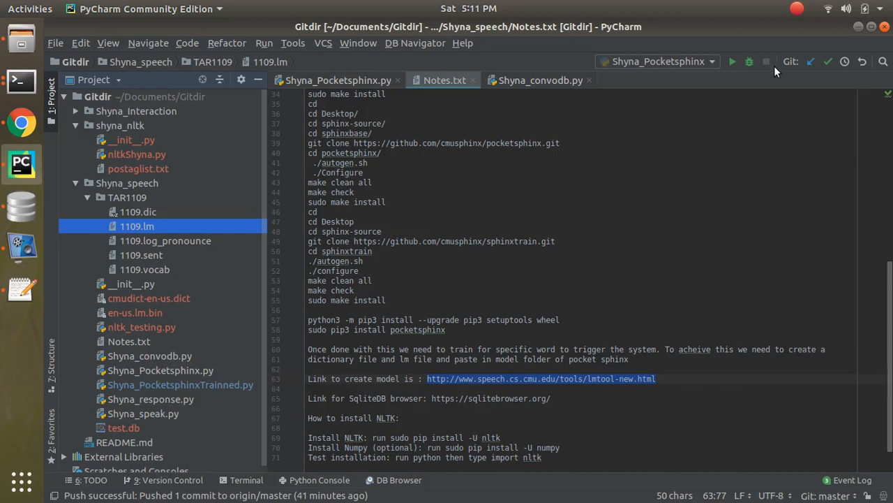
{"action": "mouse_move", "coordinate": [799, 18]}
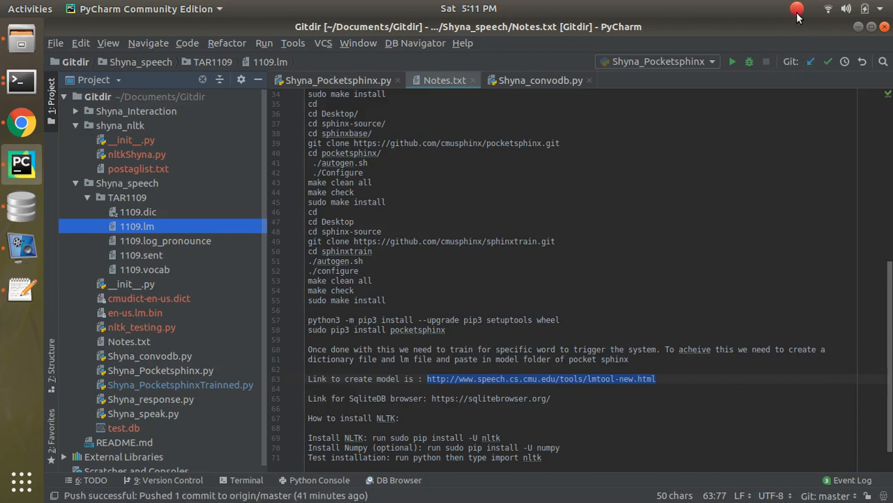
{"action": "mouse_move", "coordinate": [808, 19]}
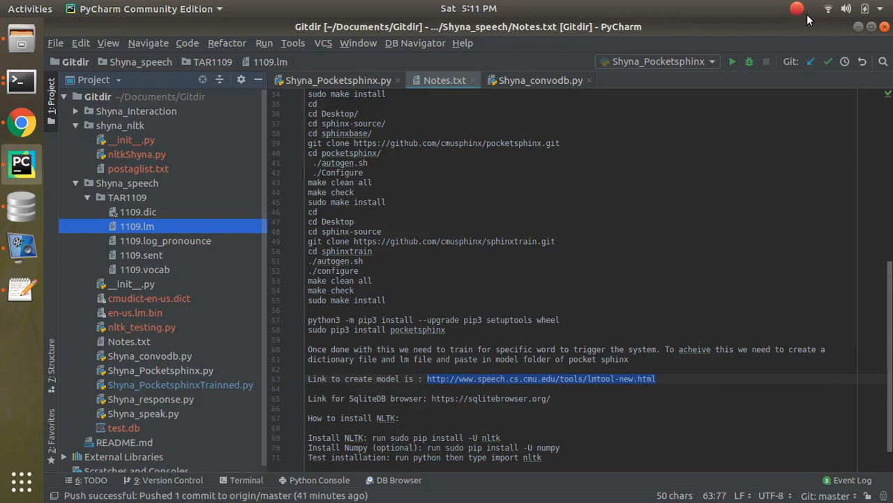